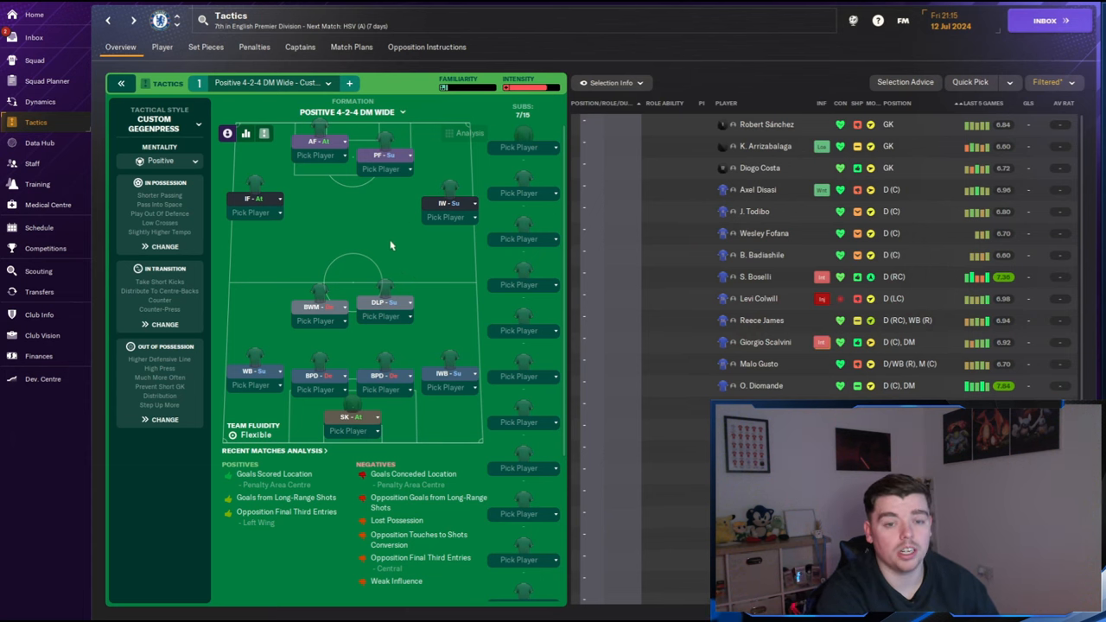
pyautogui.moveTo(488, 367)
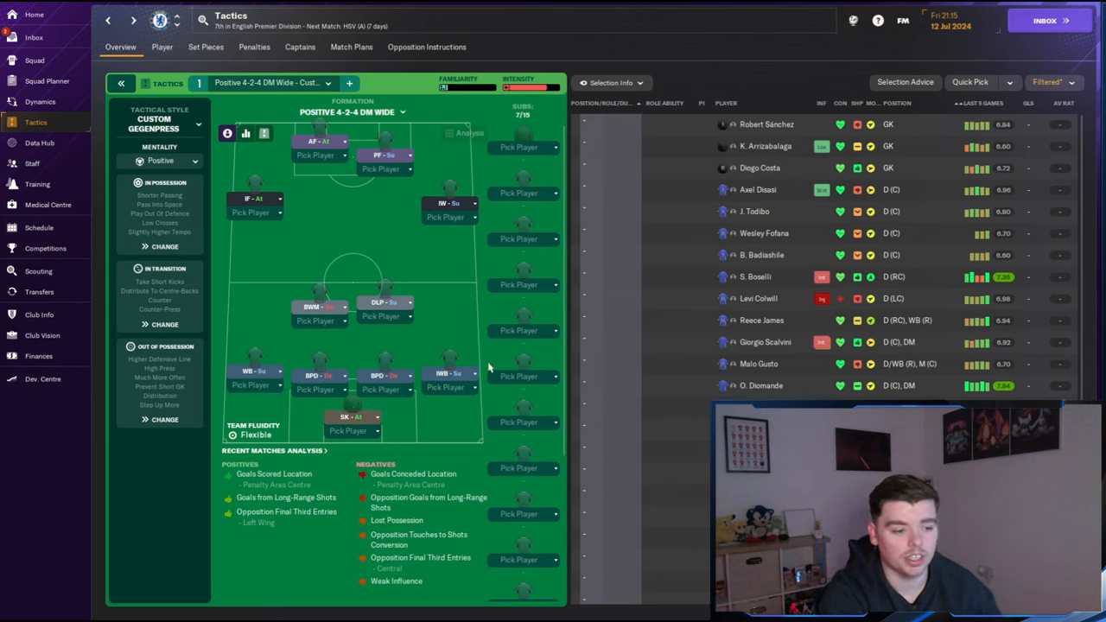
pyautogui.moveTo(446, 380)
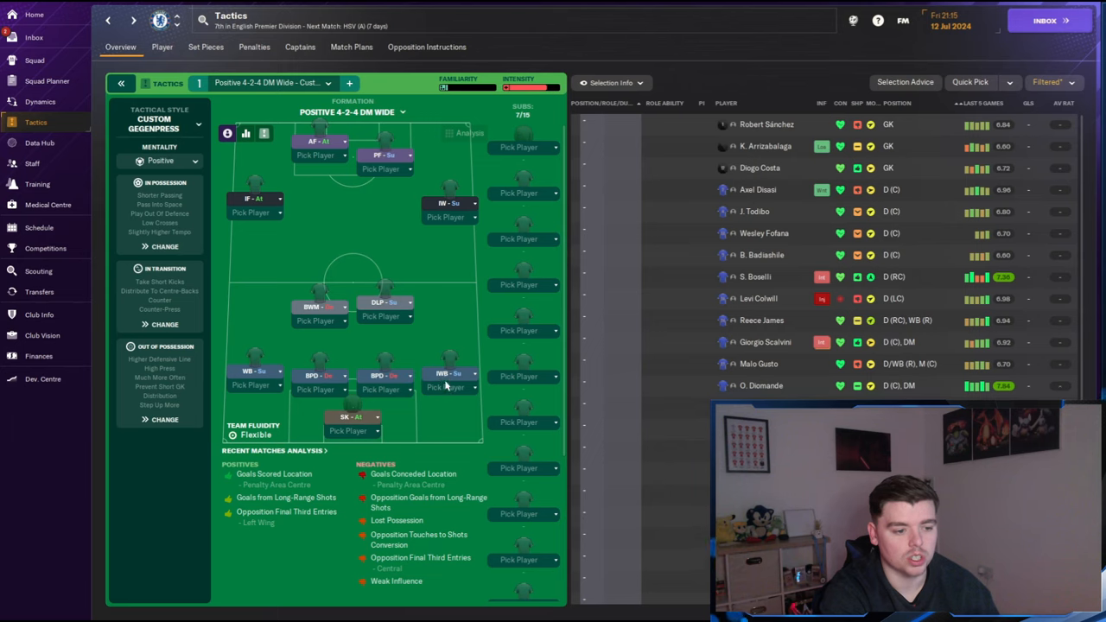
pyautogui.moveTo(488, 411)
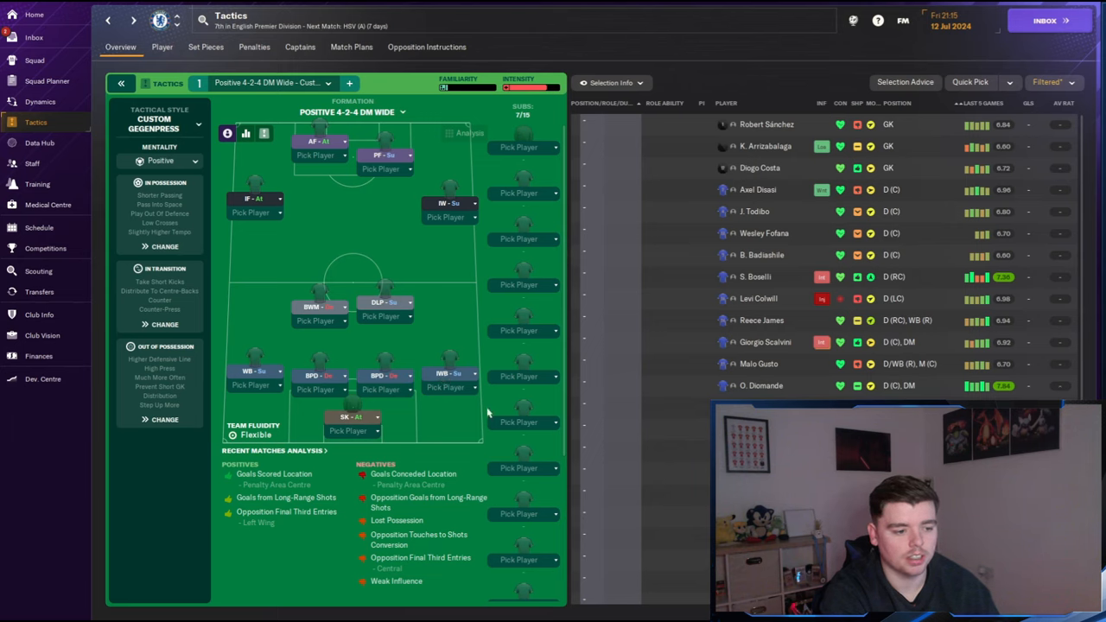
pyautogui.moveTo(411, 262)
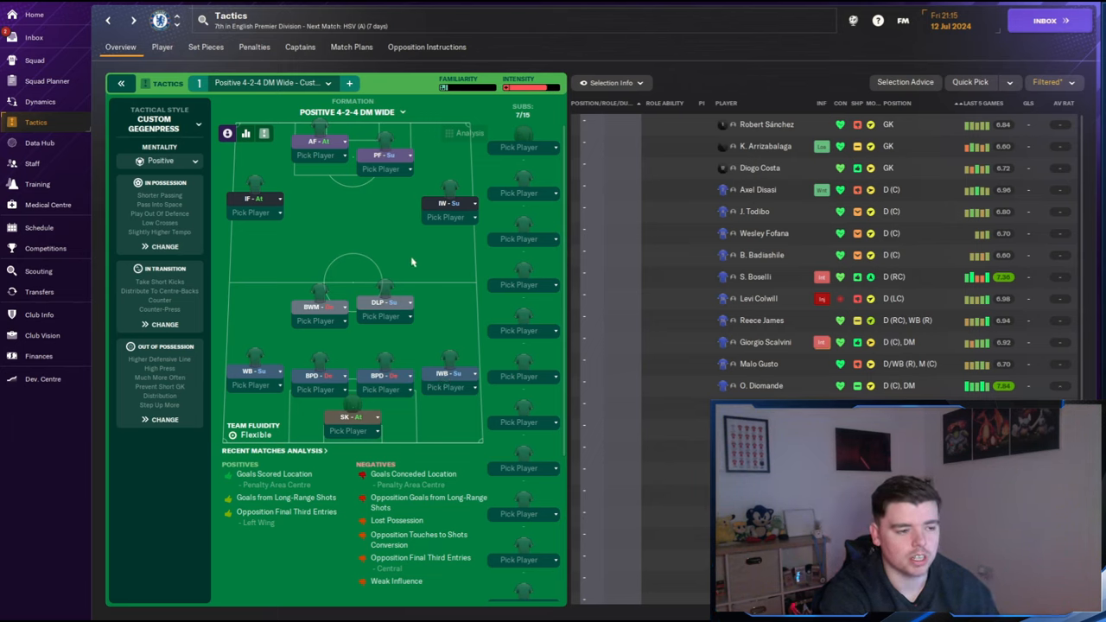
pyautogui.moveTo(482, 297)
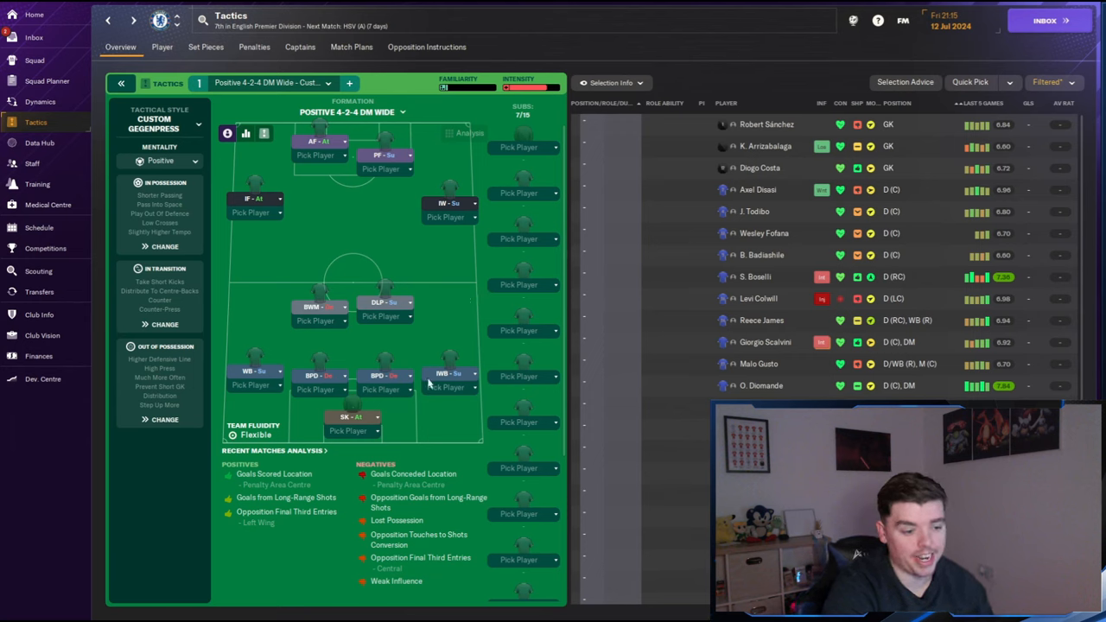
# Step: Auto-fill the Gegenpress 4-2-3-1 DM Wide eleven and bench with Chelsea players via Quick Pick
pyautogui.scroll(-3)
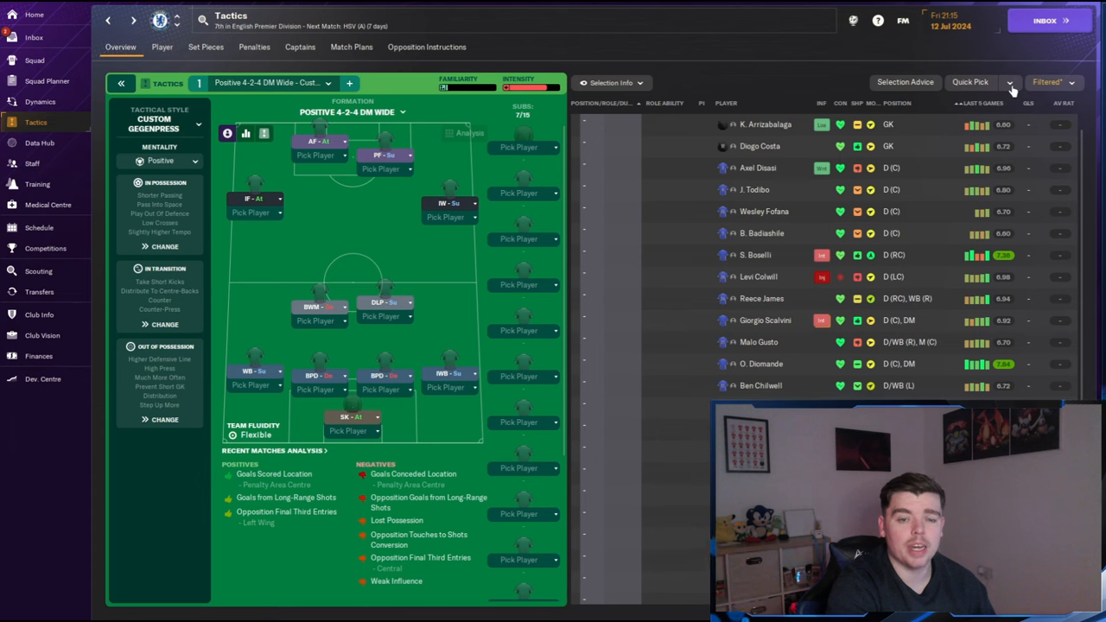
pyautogui.click(970, 81)
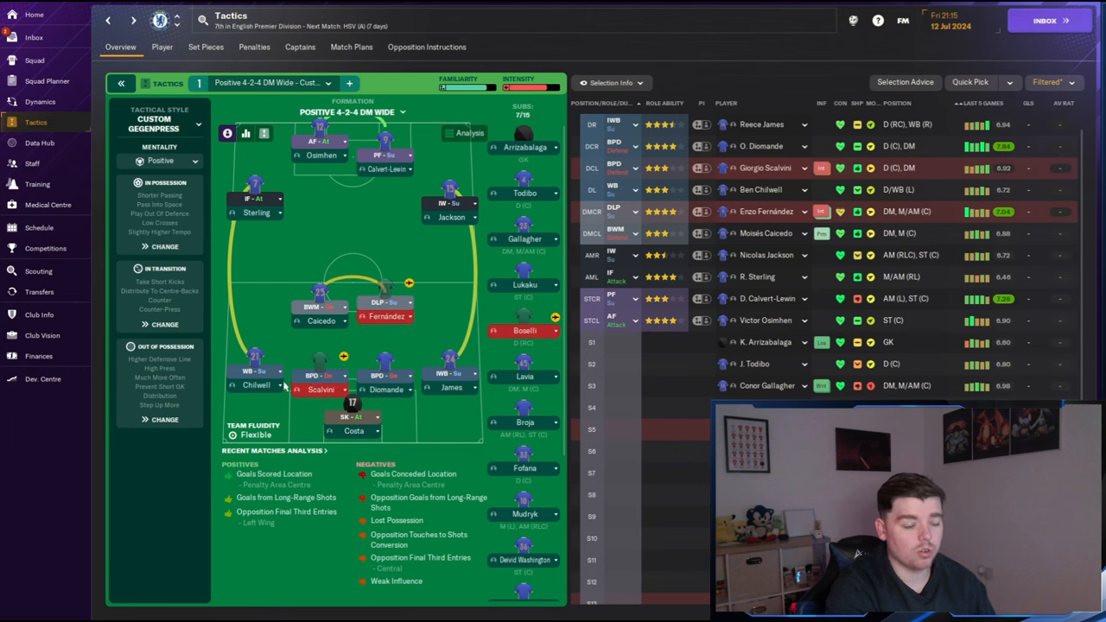
pyautogui.moveTo(377, 207)
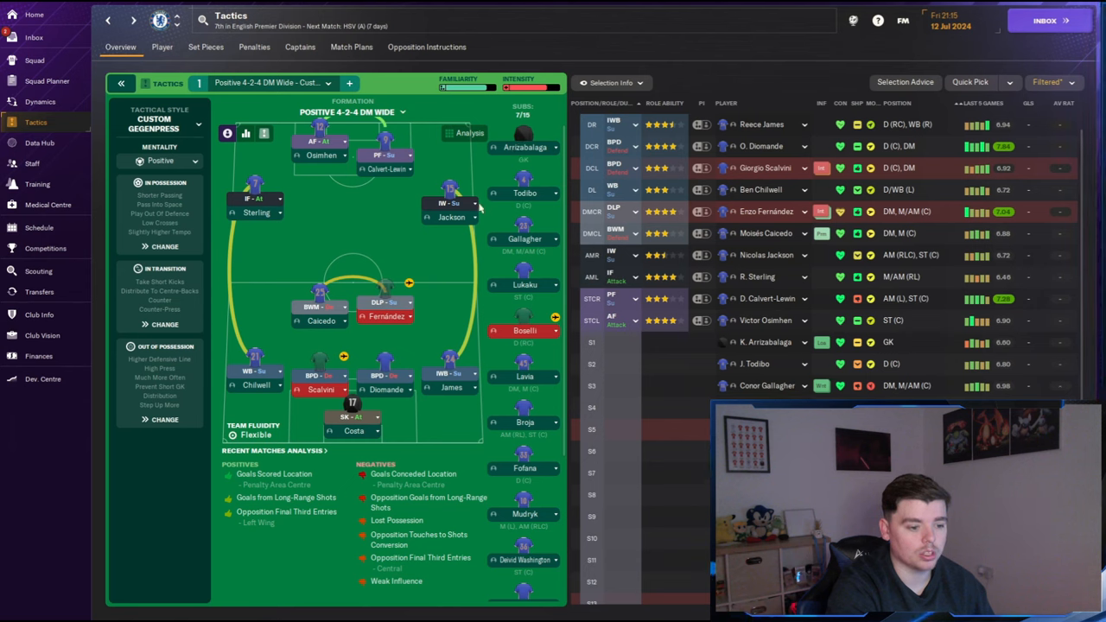
pyautogui.moveTo(525, 285)
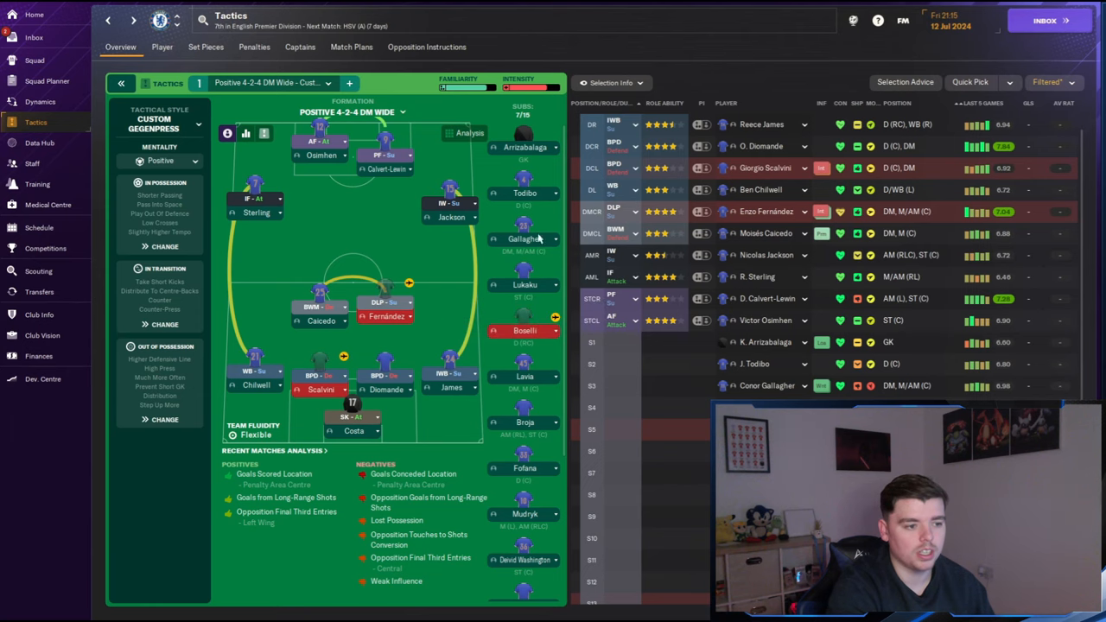
pyautogui.moveTo(321, 164)
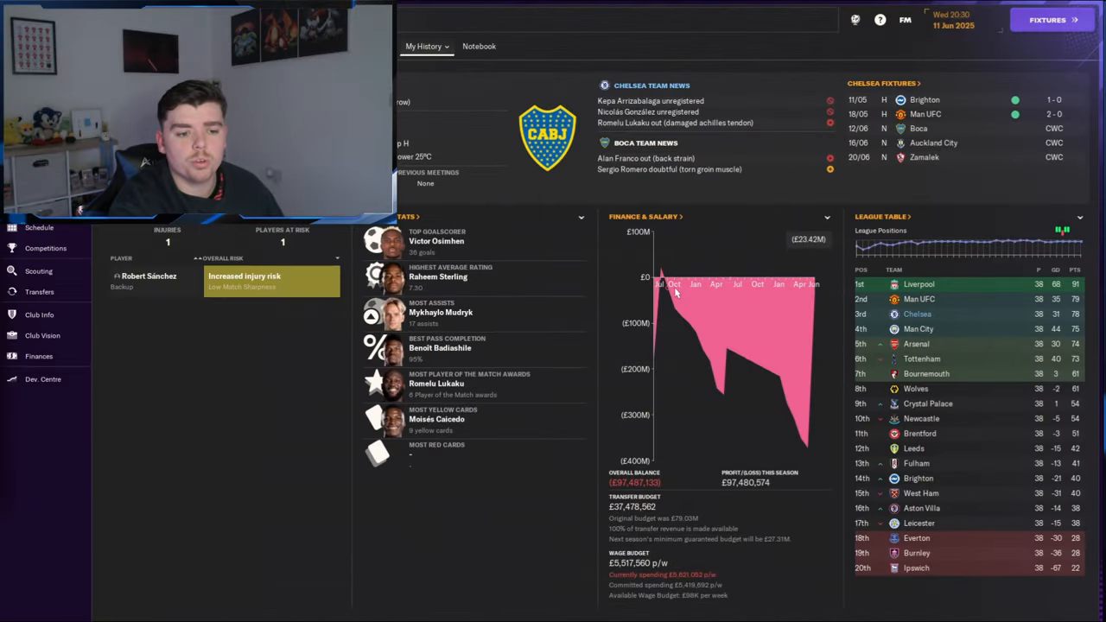
pyautogui.moveTo(907, 337)
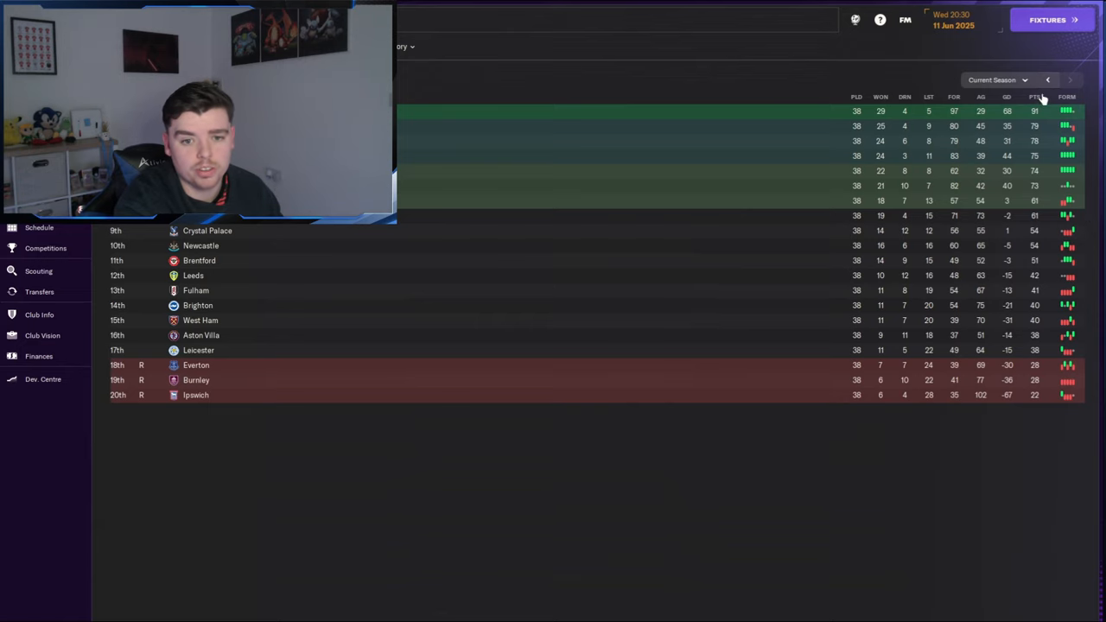
# Step: Show the full end-of-season Premier League standings with Chelsea in 3rd
pyautogui.click(1047, 80)
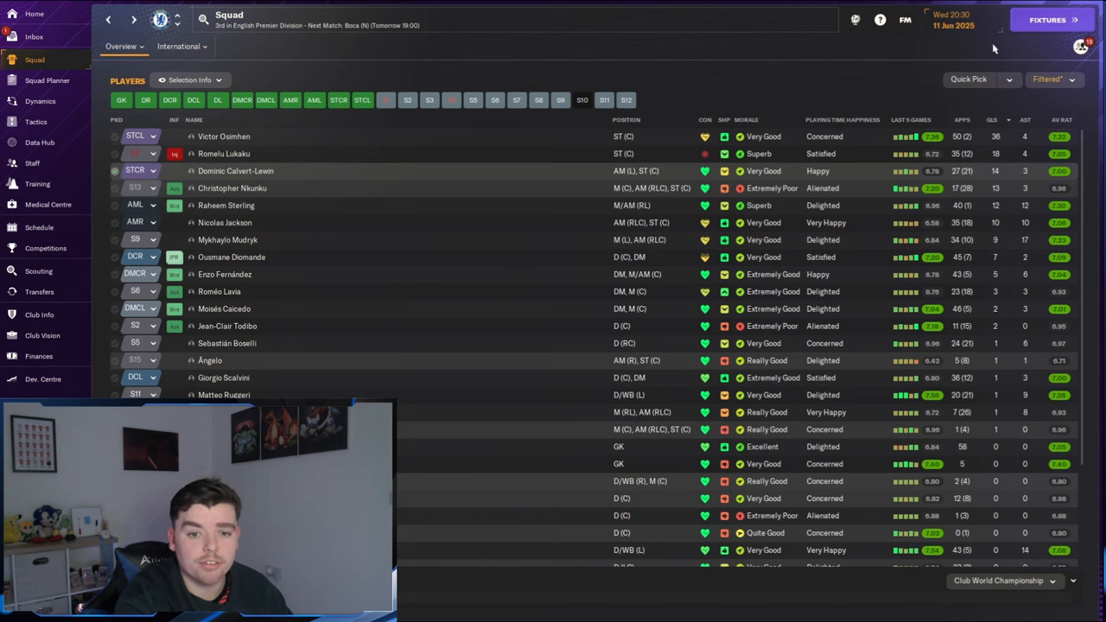
pyautogui.moveTo(1005, 183)
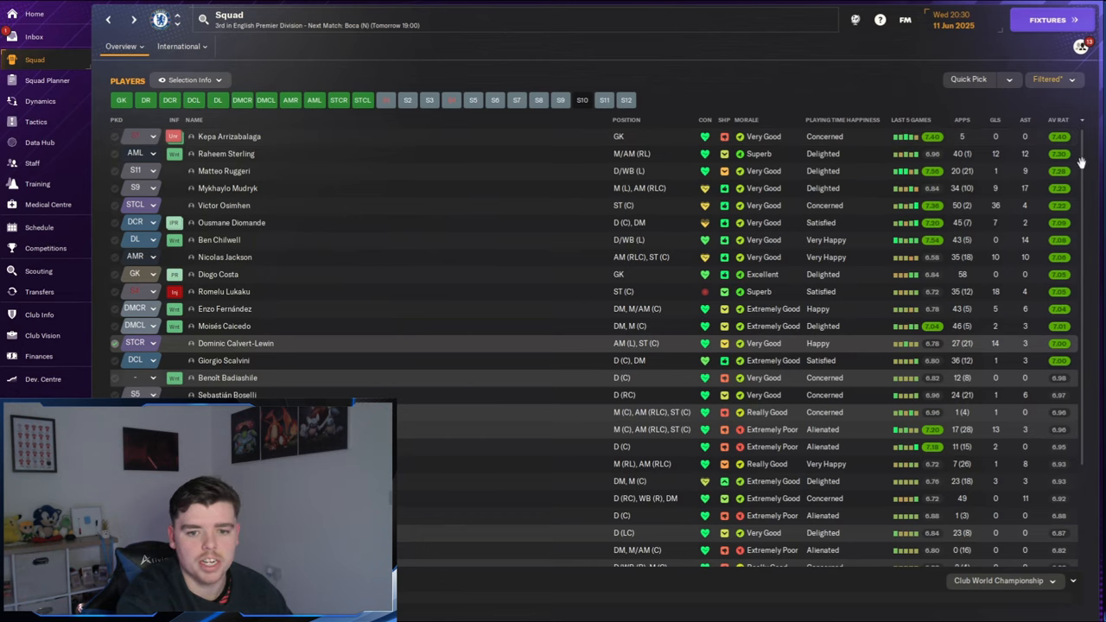
pyautogui.moveTo(961, 205)
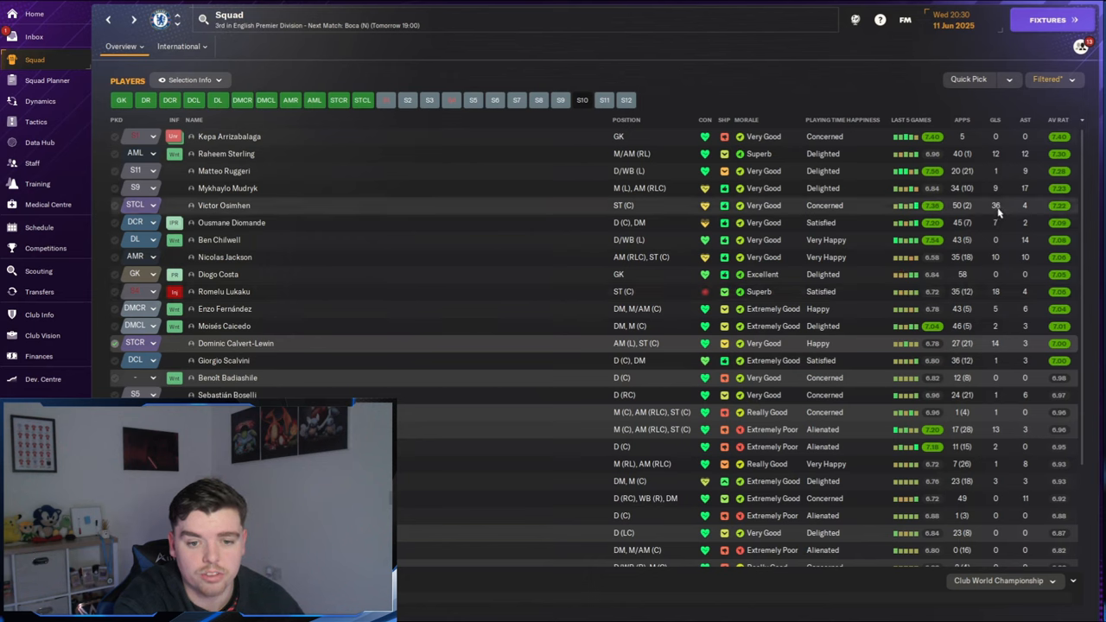
pyautogui.moveTo(1028, 216)
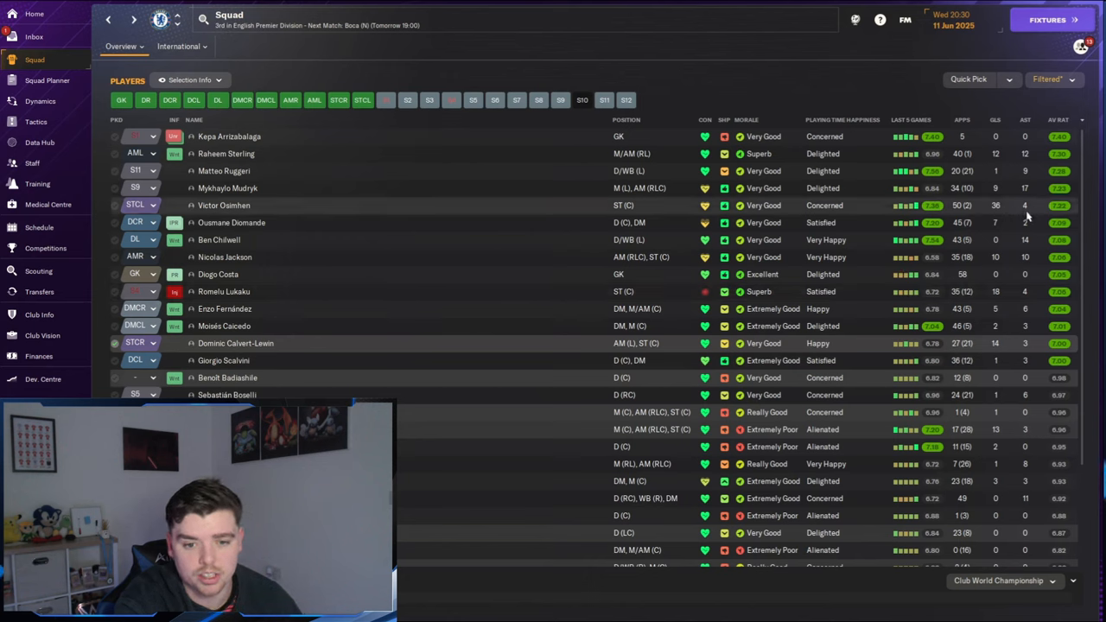
pyautogui.moveTo(960, 221)
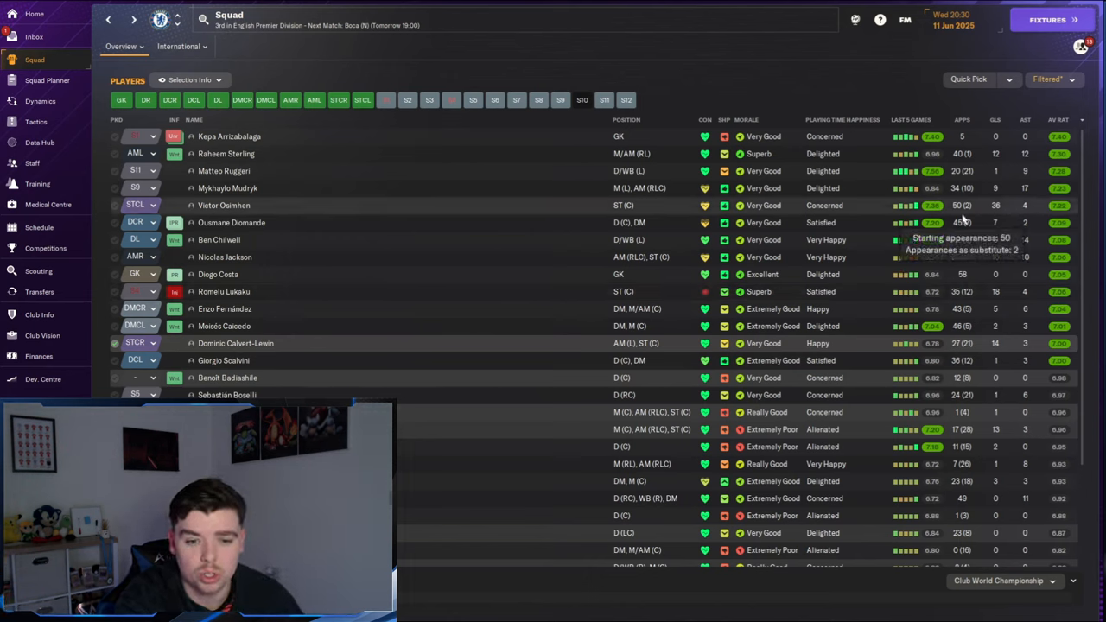
pyautogui.moveTo(795, 73)
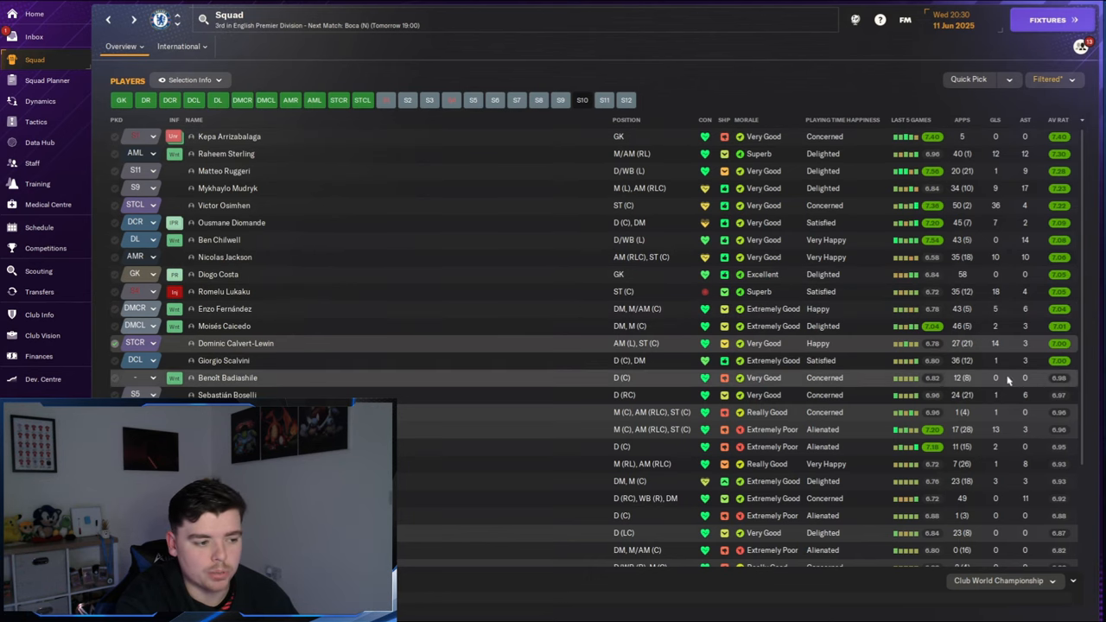
# Step: Go to the Squad screen from the sidebar to review Chelsea's season ratings
pyautogui.click(39, 290)
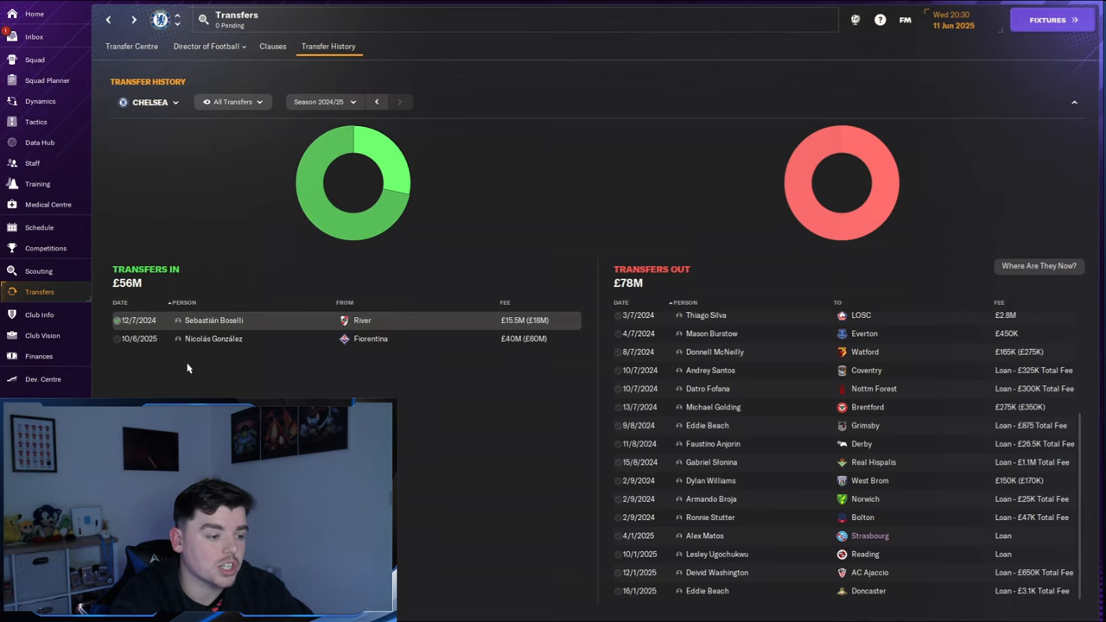
pyautogui.moveTo(214, 337)
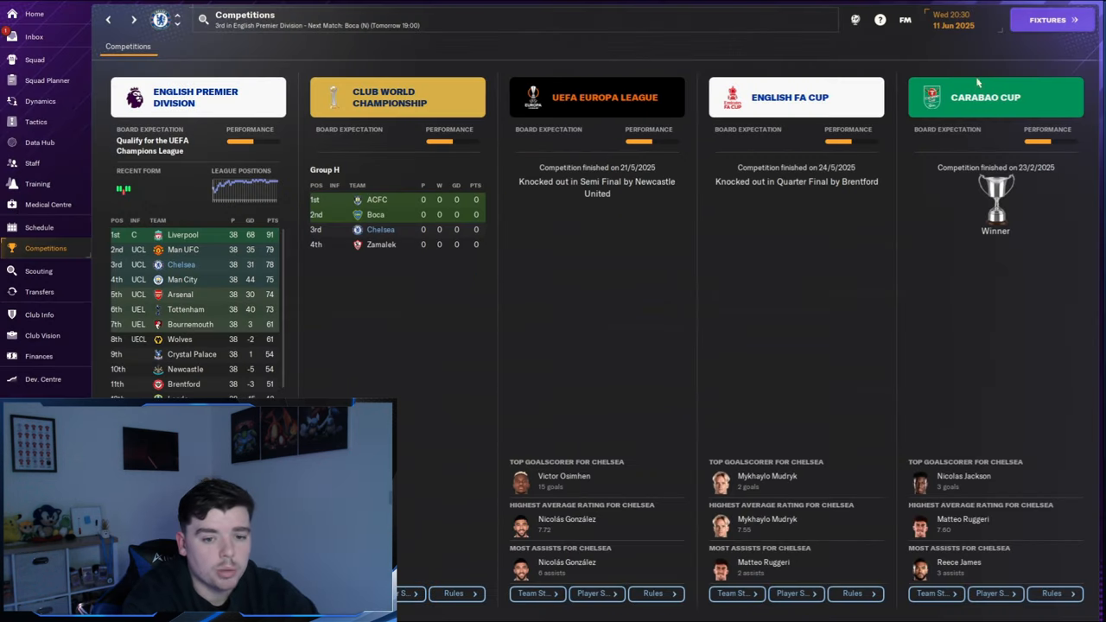
pyautogui.moveTo(1009, 235)
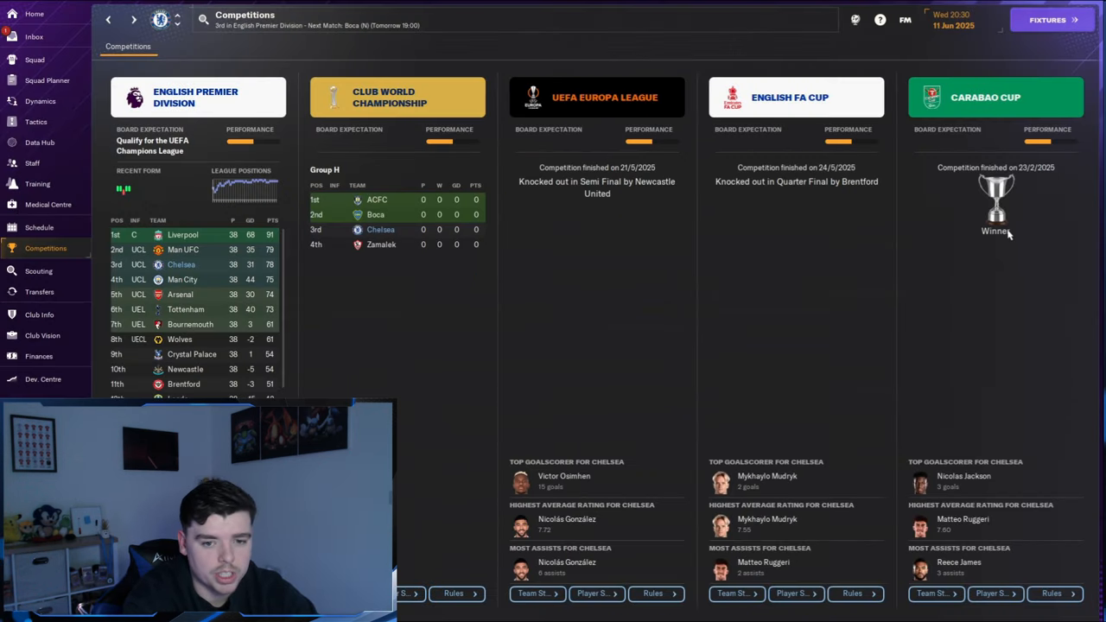